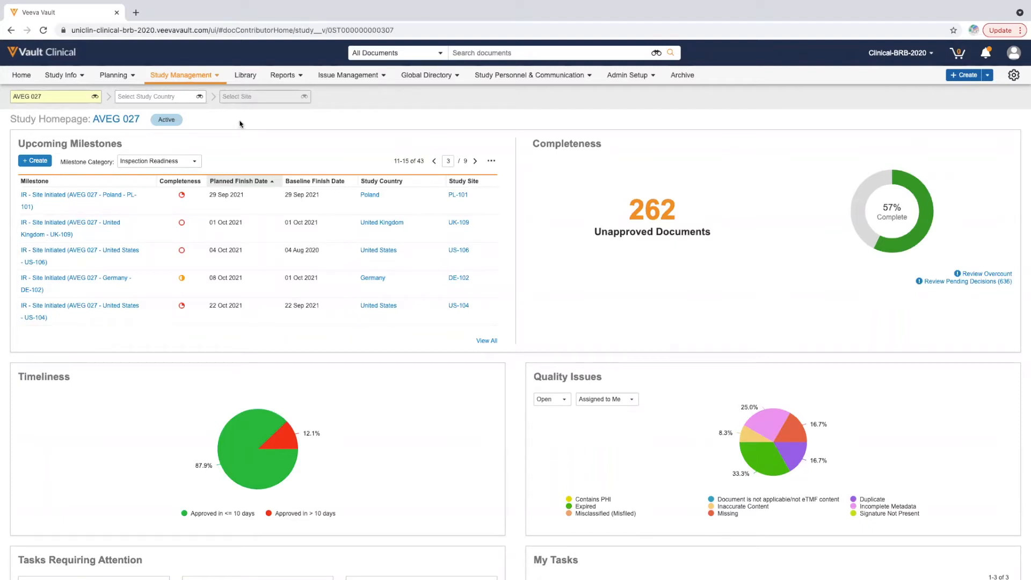
mouse_move(175, 276)
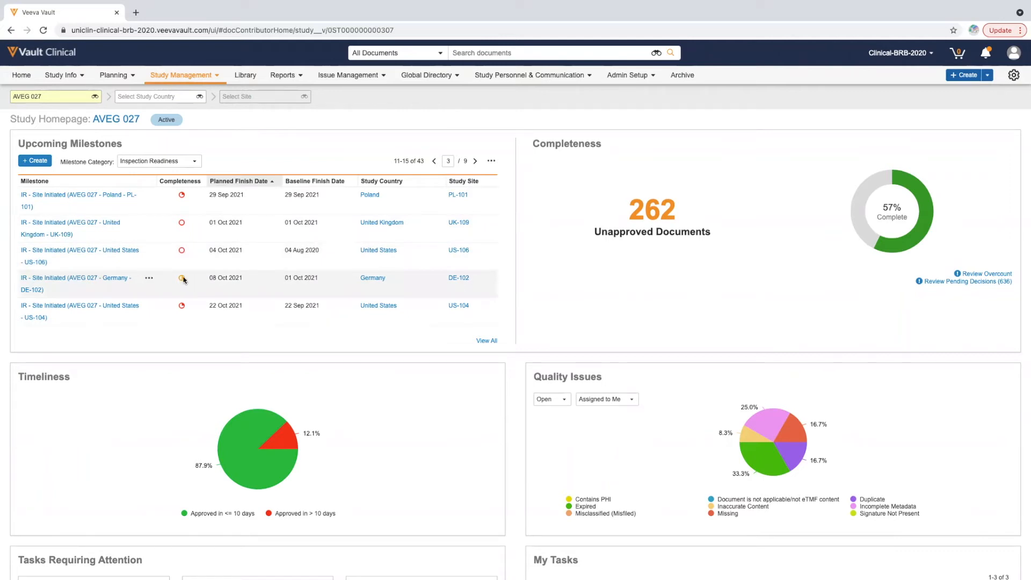
mouse_move(182, 278)
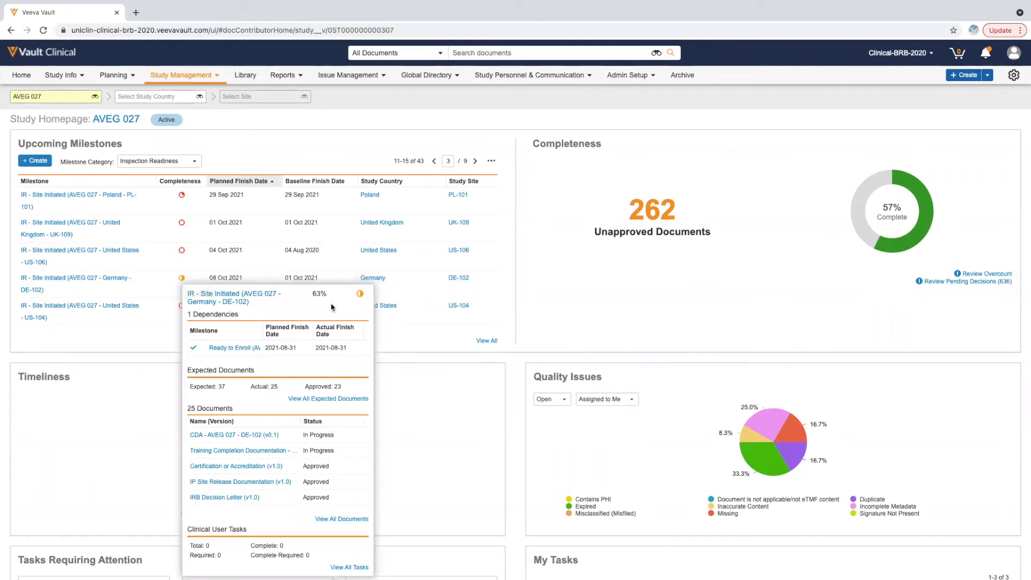
mouse_move(304, 301)
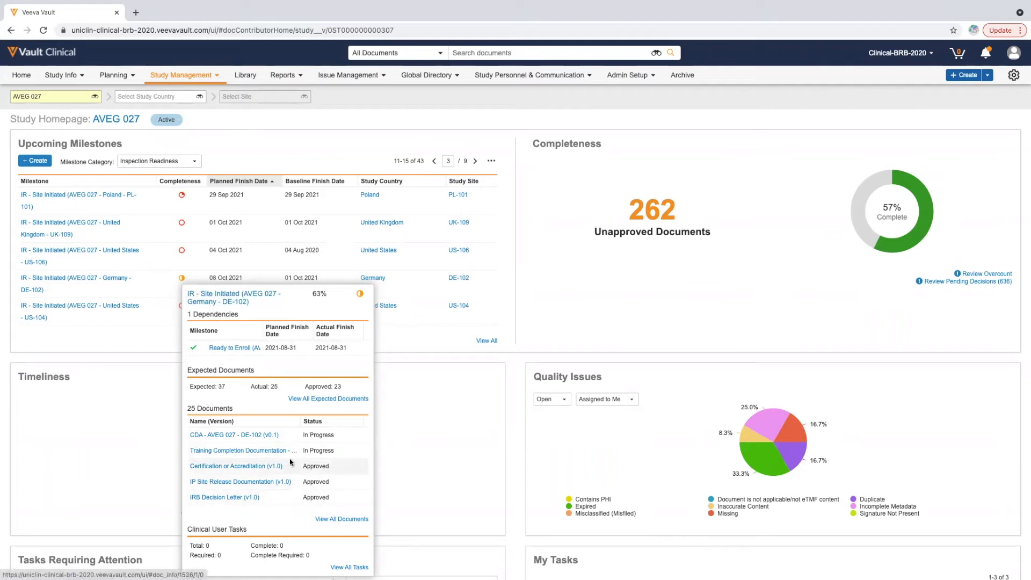
mouse_move(284, 460)
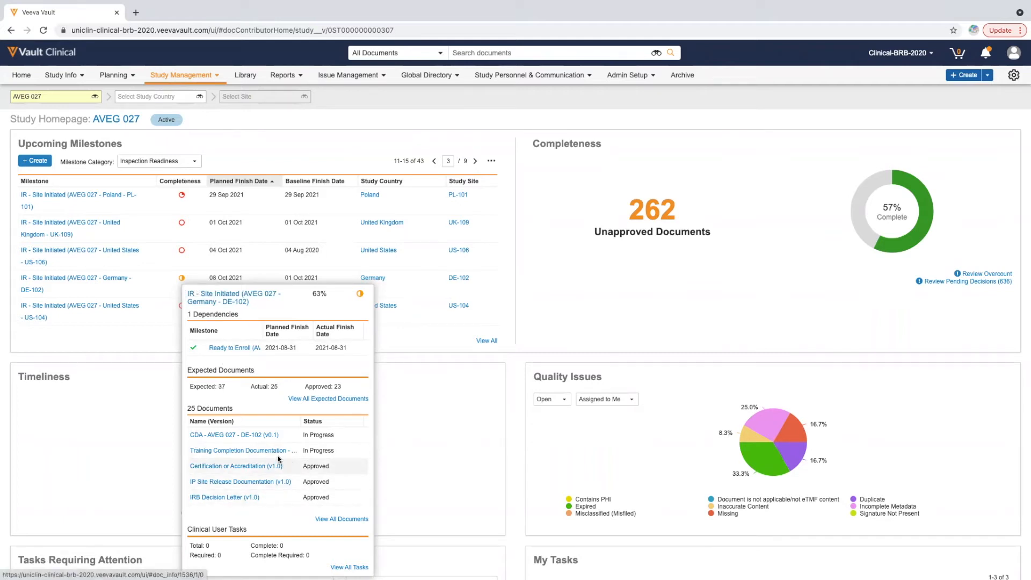
mouse_move(243, 451)
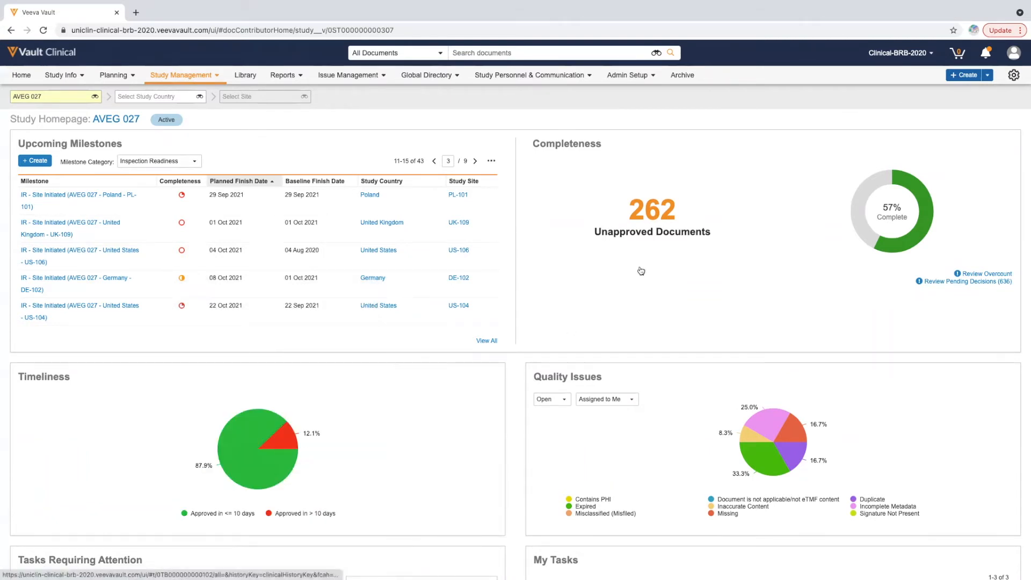
mouse_move(641, 270)
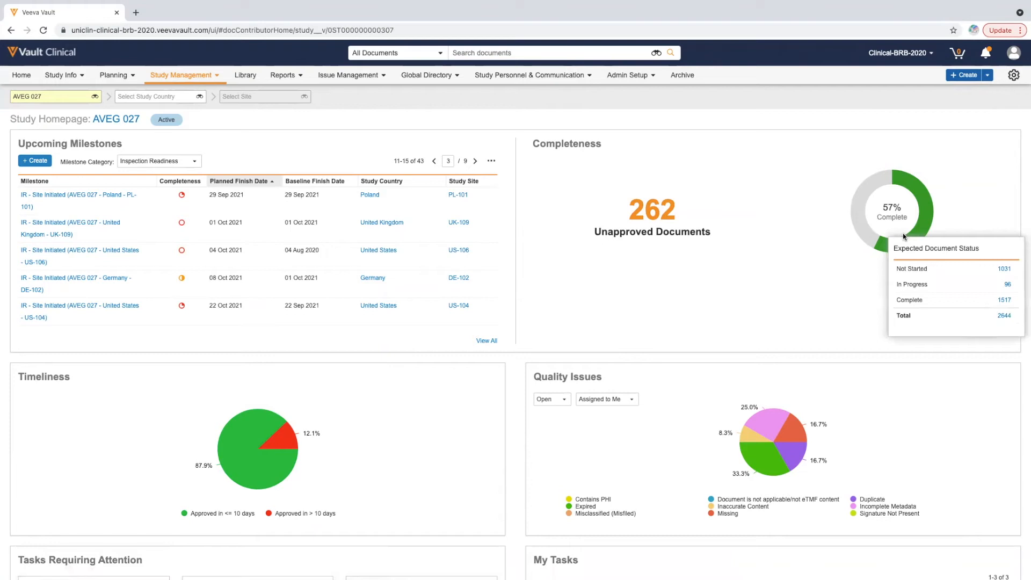
mouse_move(932, 310)
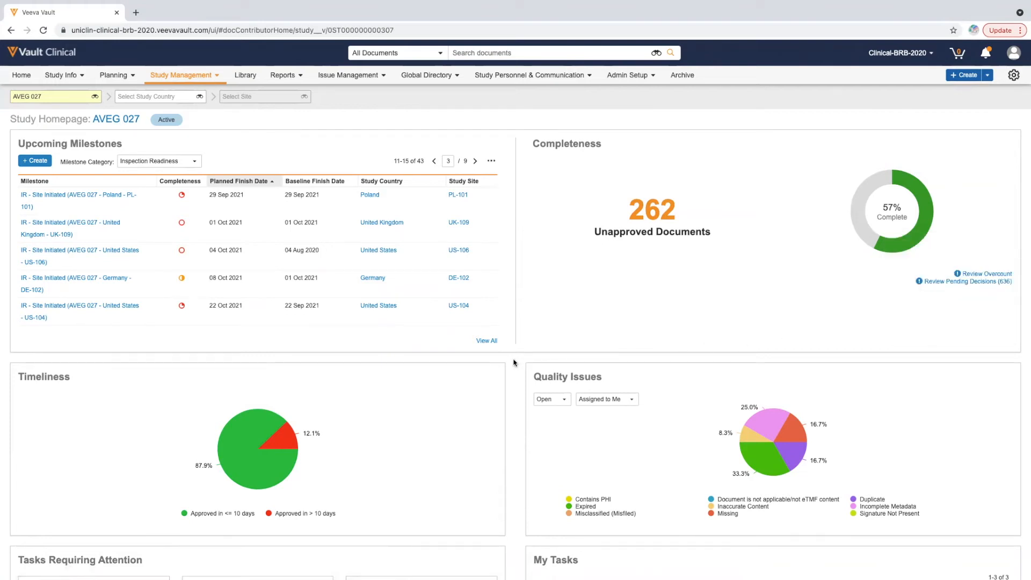
scroll(down, 3)
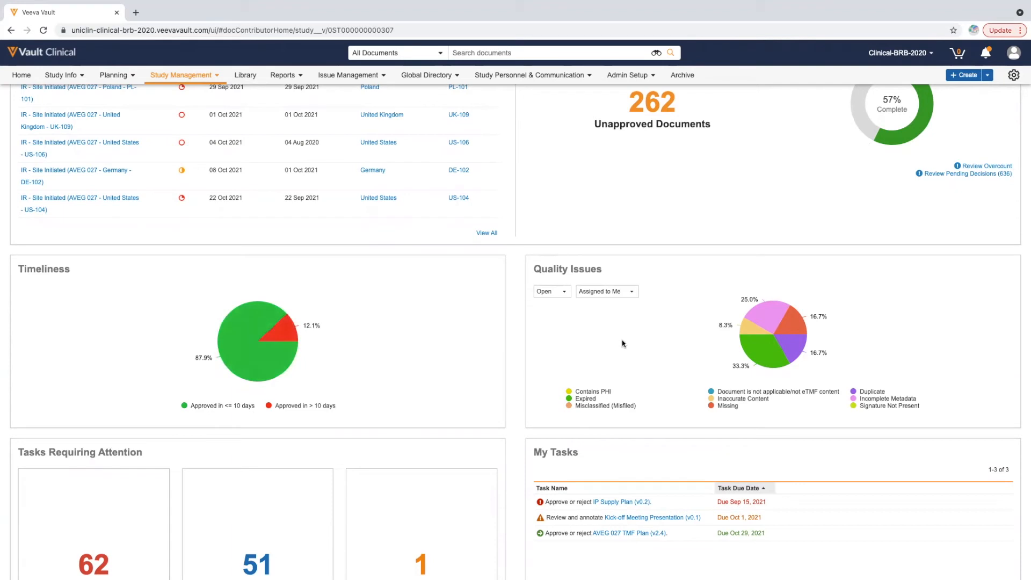
mouse_move(623, 343)
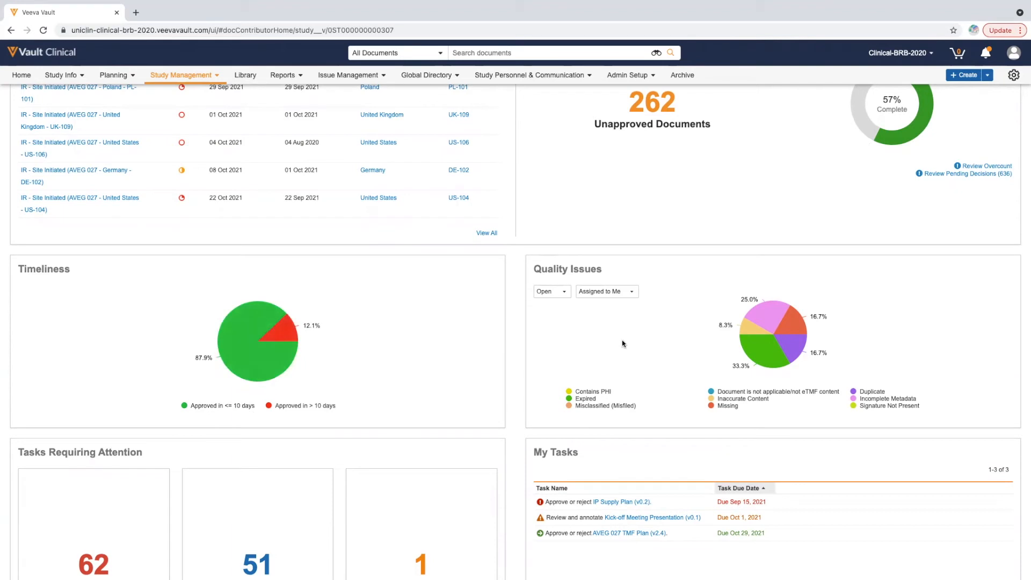
mouse_move(568, 316)
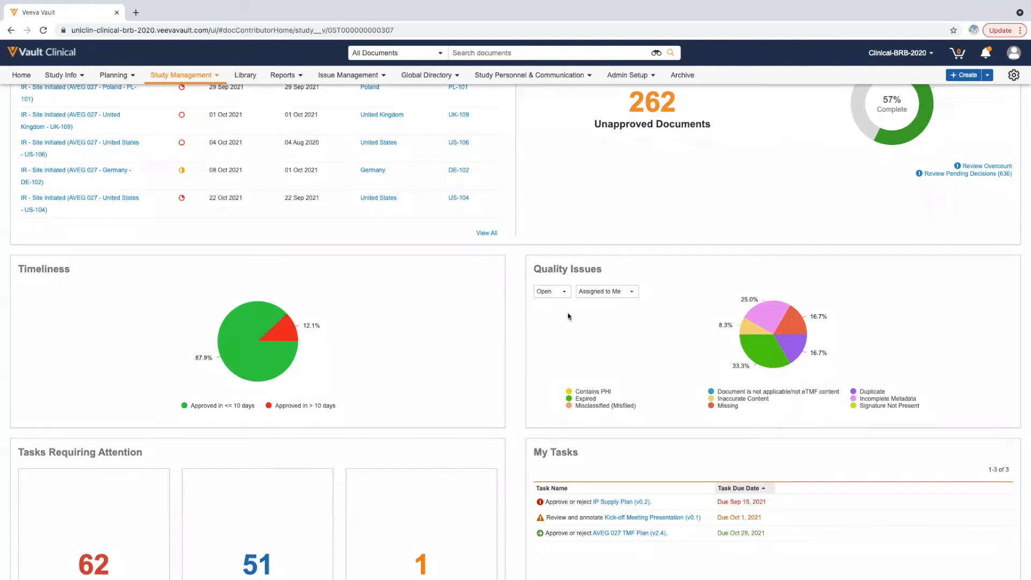
Review the Quality Issues status options (Open/Closed), keeping open issues showing
click(551, 291)
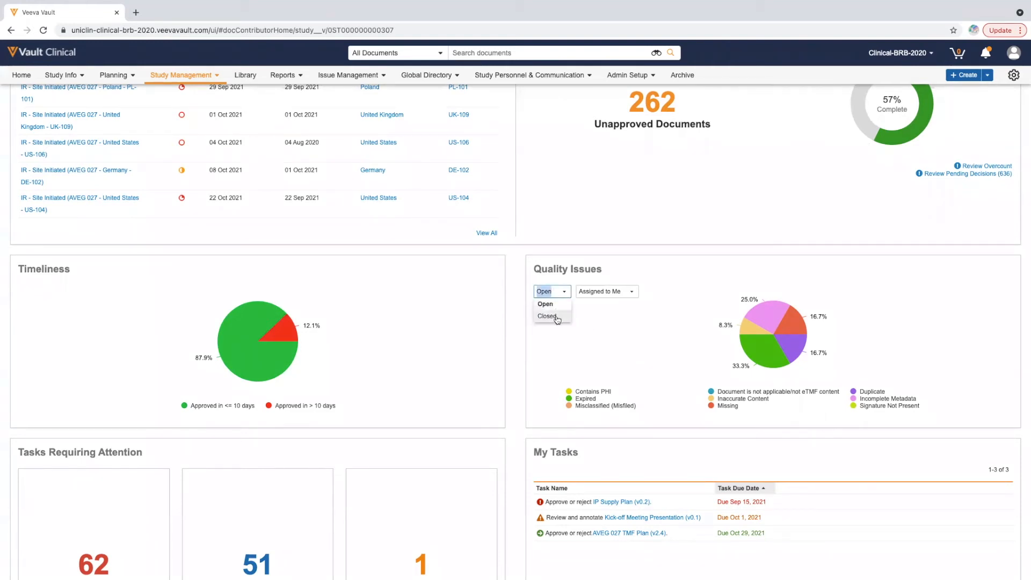
click(603, 291)
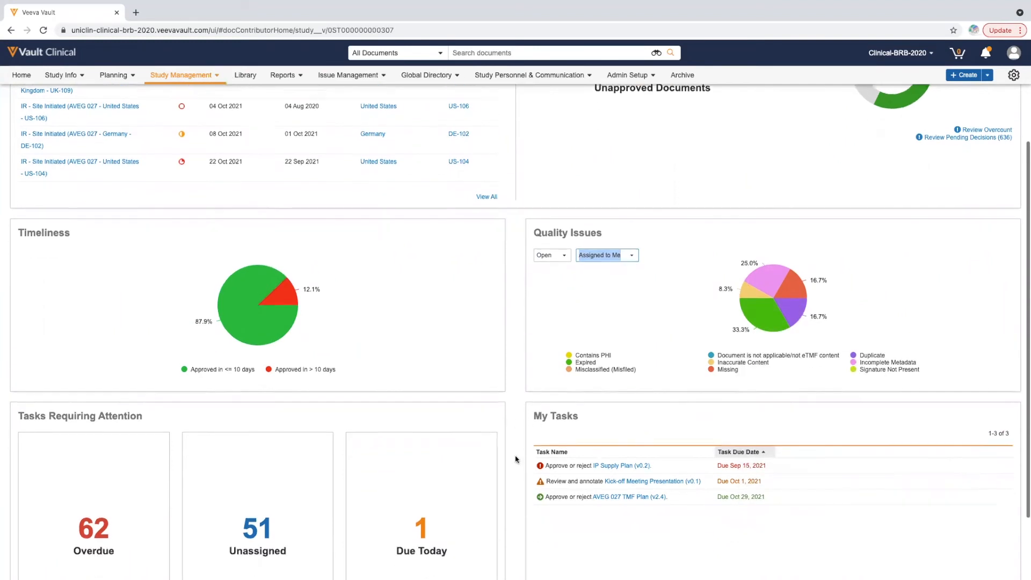
scroll(down, 3)
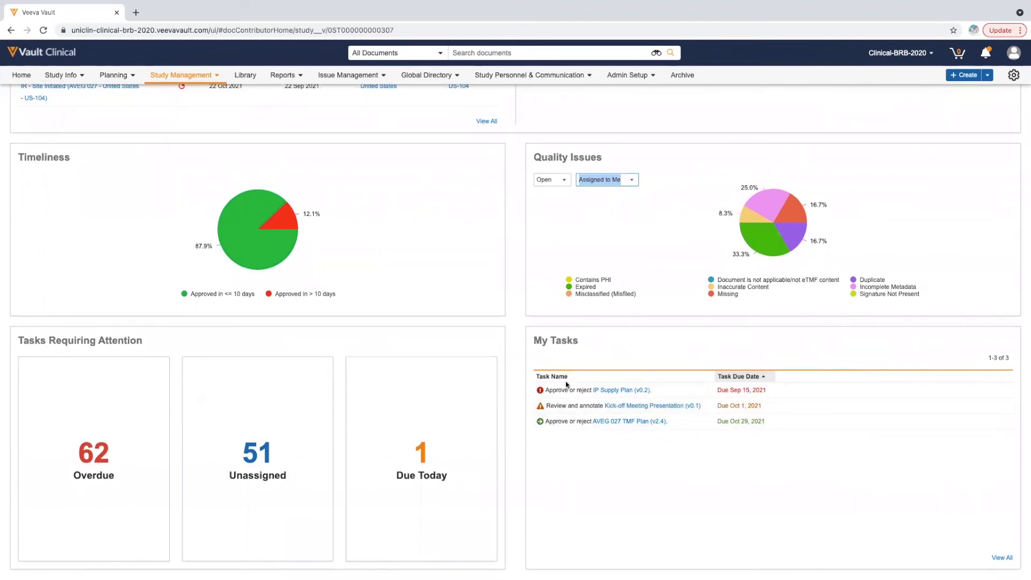
mouse_move(553, 404)
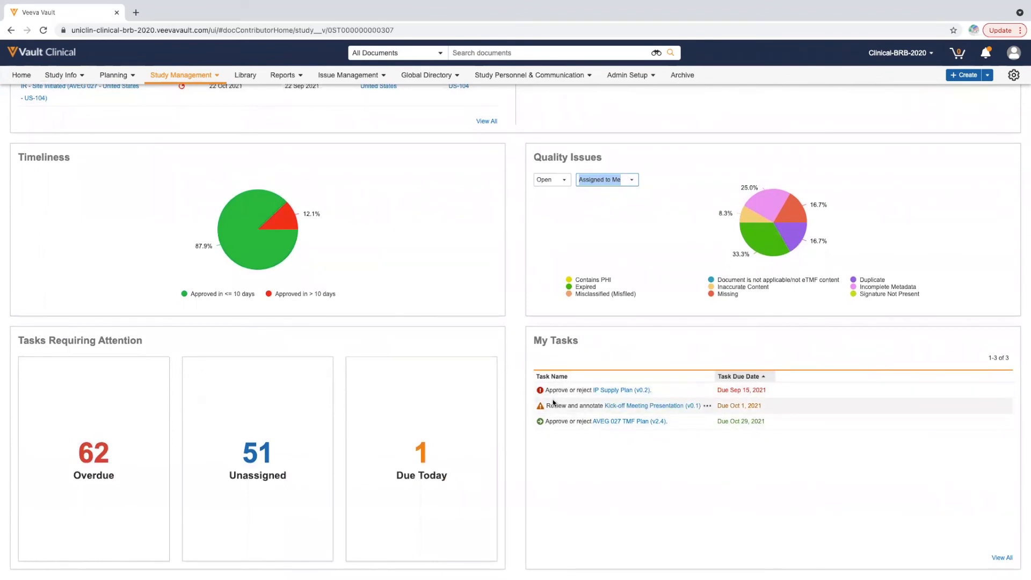
click(707, 405)
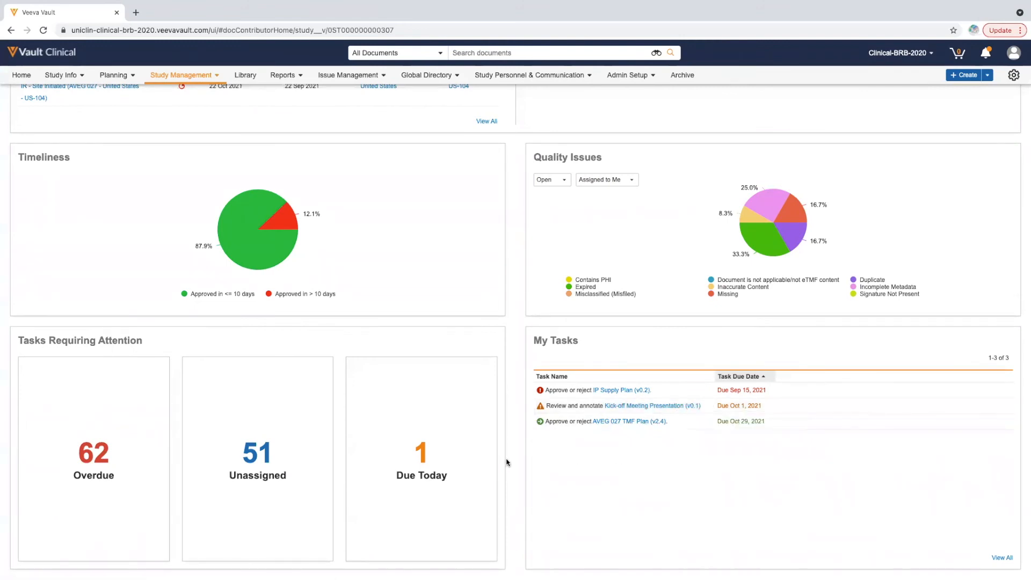
mouse_move(171, 462)
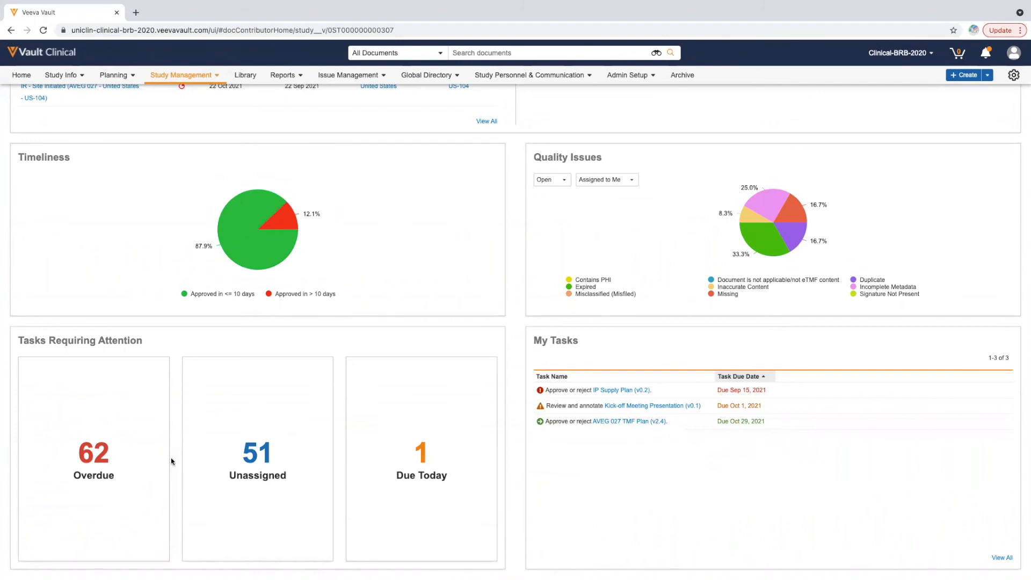
mouse_move(364, 465)
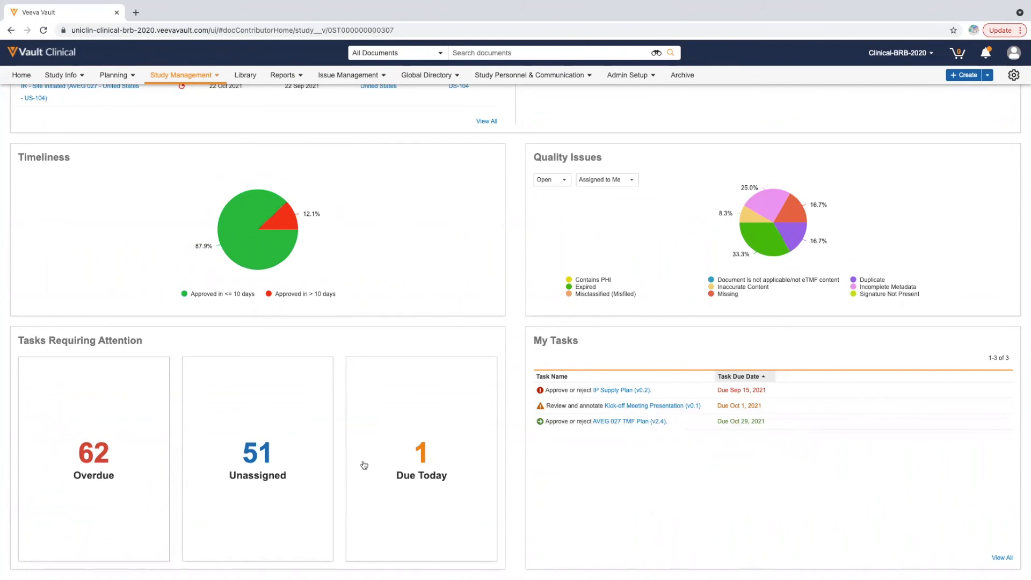
mouse_move(418, 457)
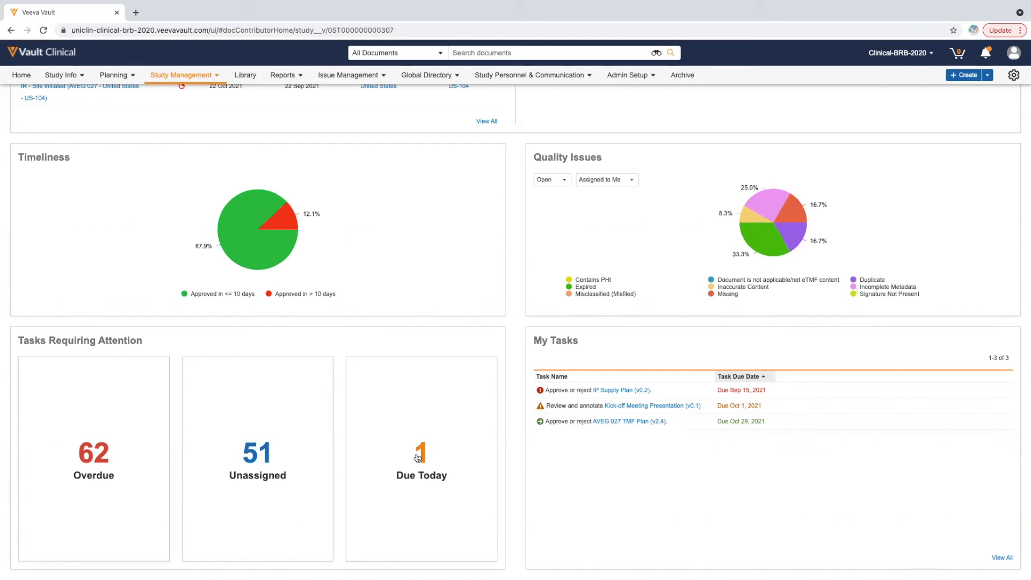
Show the Due Today task list and the Kick-off Meeting Presentation task's action menu
click(422, 457)
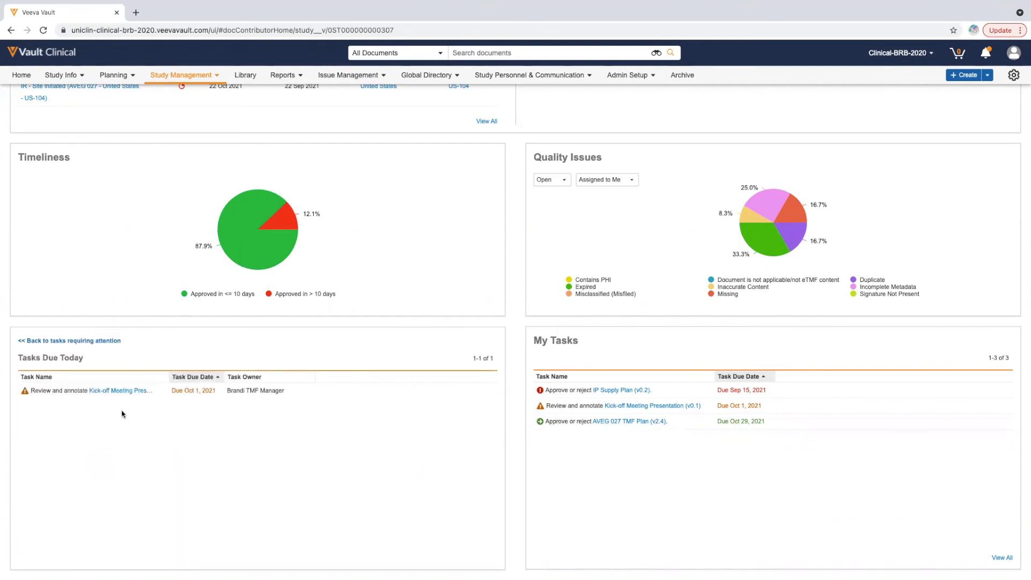
click(160, 393)
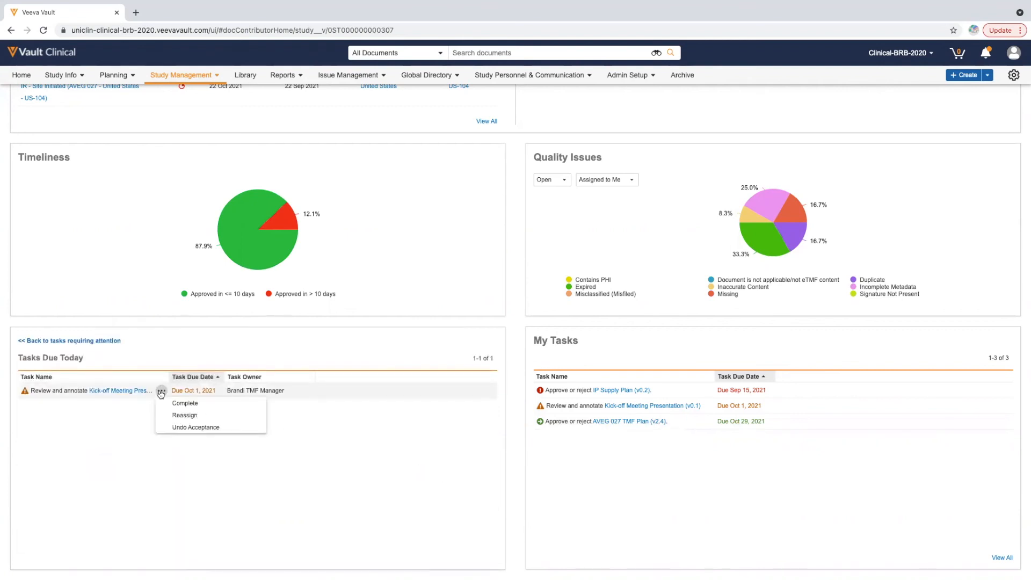
mouse_move(503, 421)
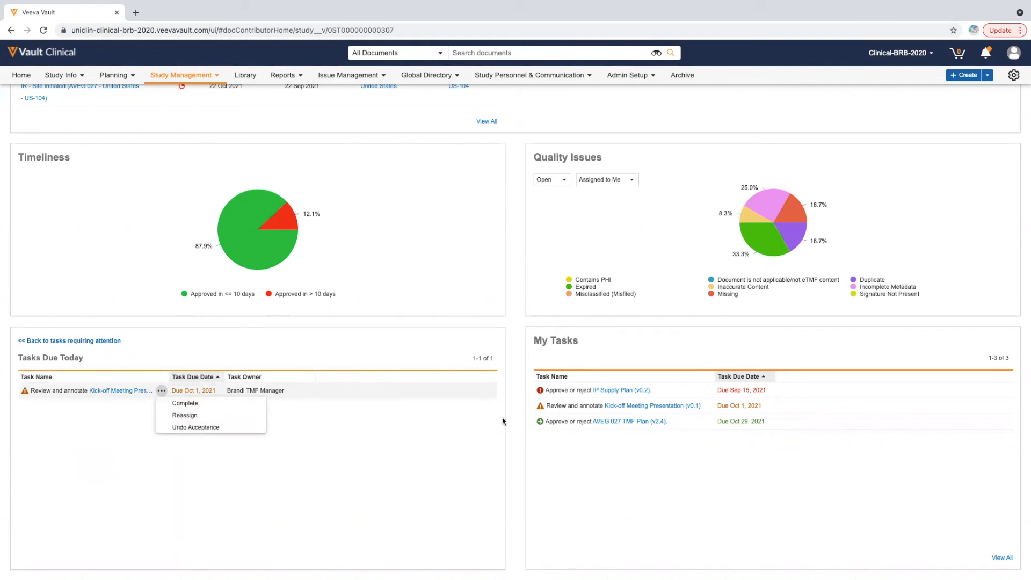